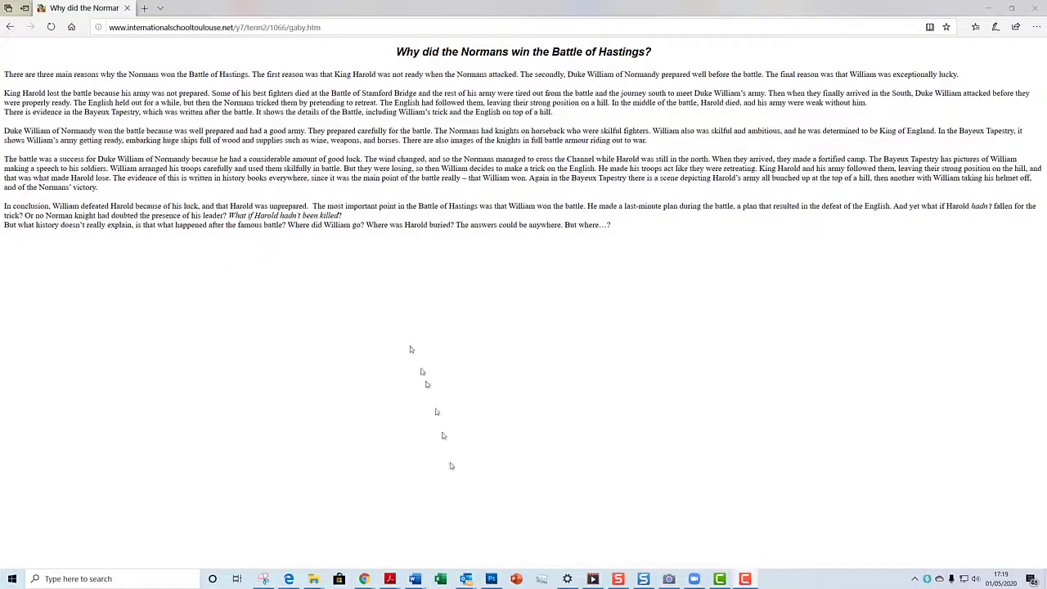
mouse_move(308, 537)
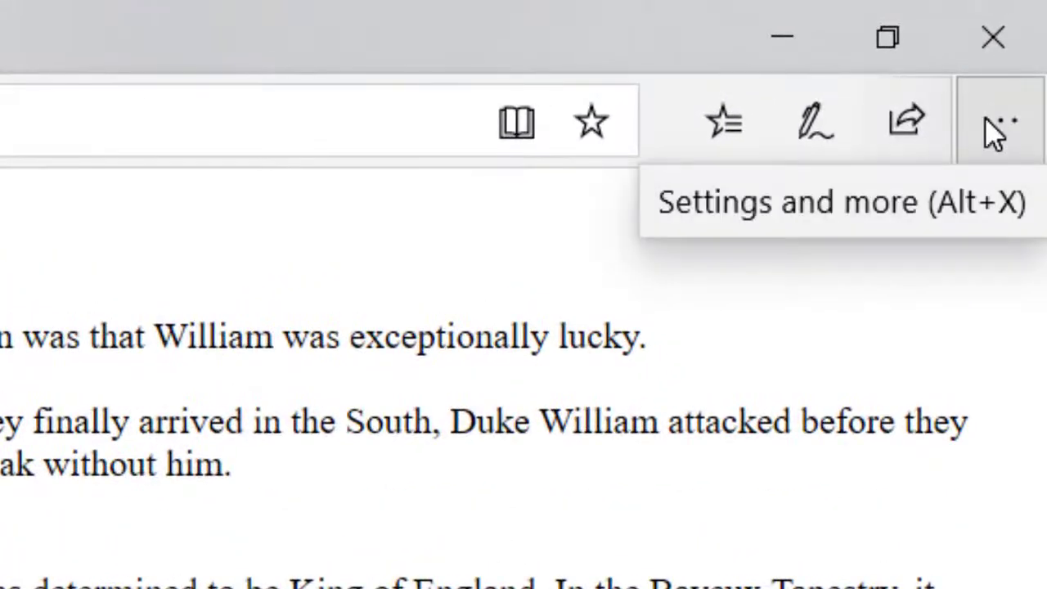
- Start Read aloud on the Battle of Hastings essay via the Settings and more menu
left_click(1001, 121)
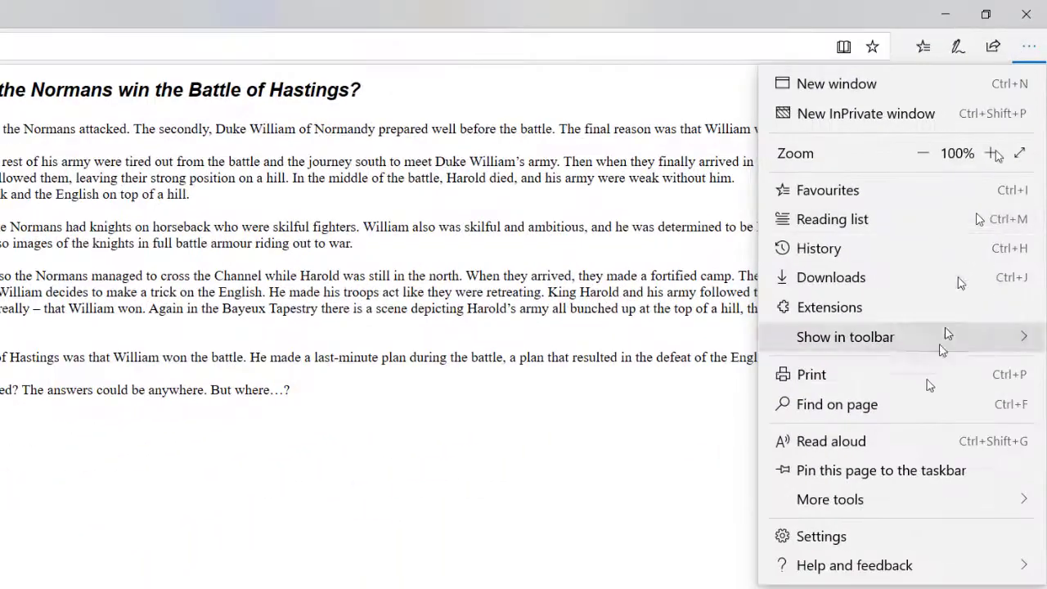
mouse_move(903, 440)
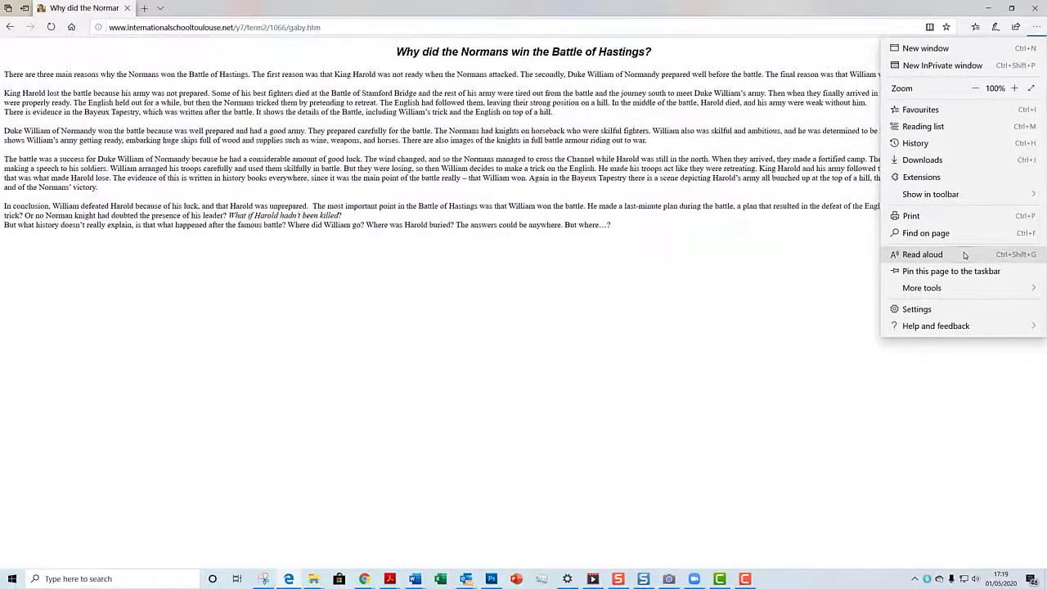
left_click(922, 253)
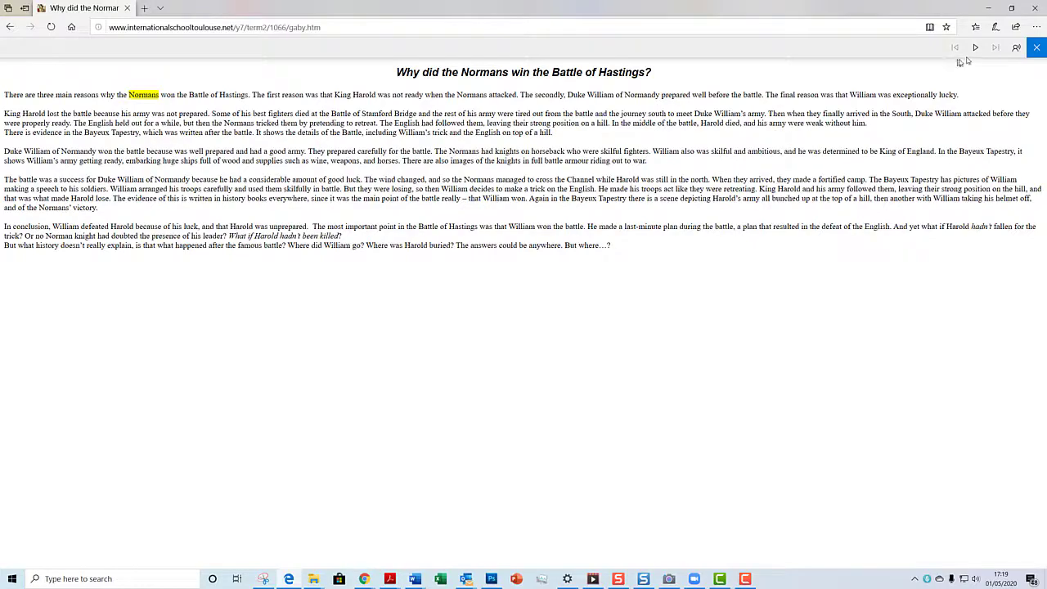
mouse_move(1018, 47)
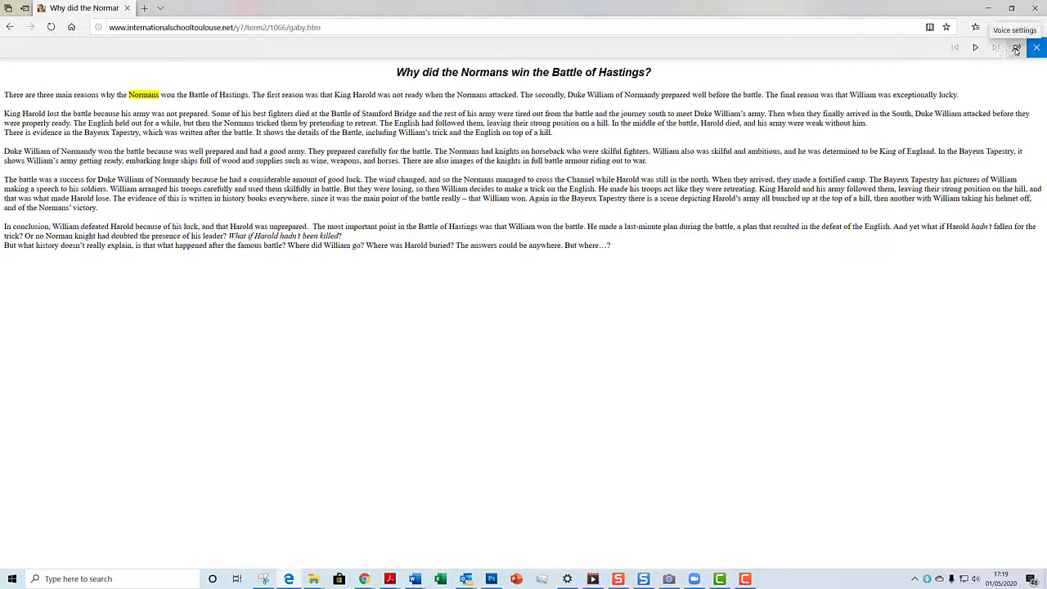
- Set the reading voice to Microsoft Hazel - English (United Kingdom) at speed 1.25
left_click(1018, 46)
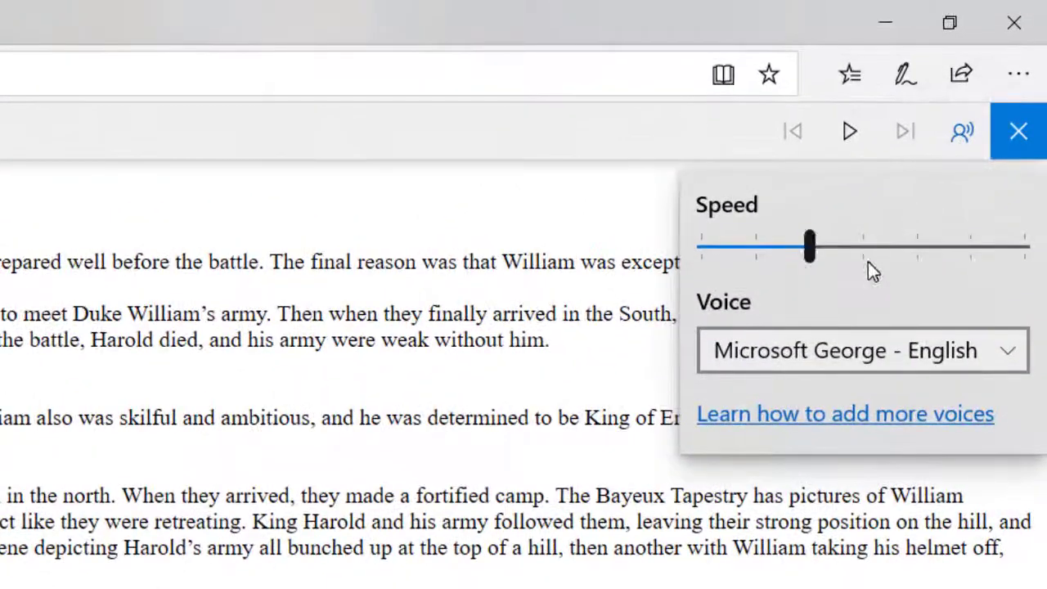
left_click(860, 350)
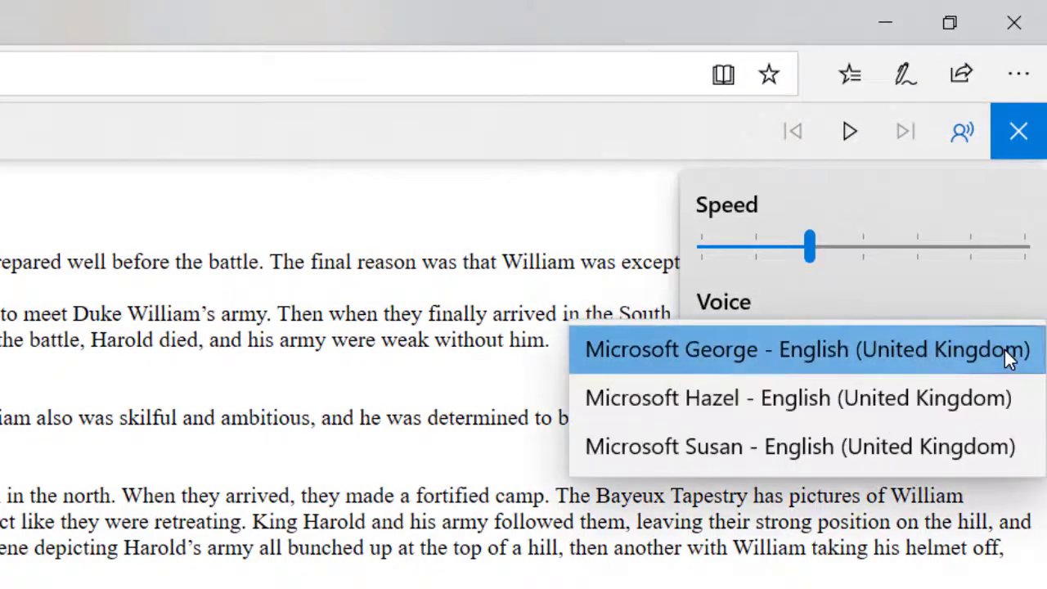
left_click(798, 398)
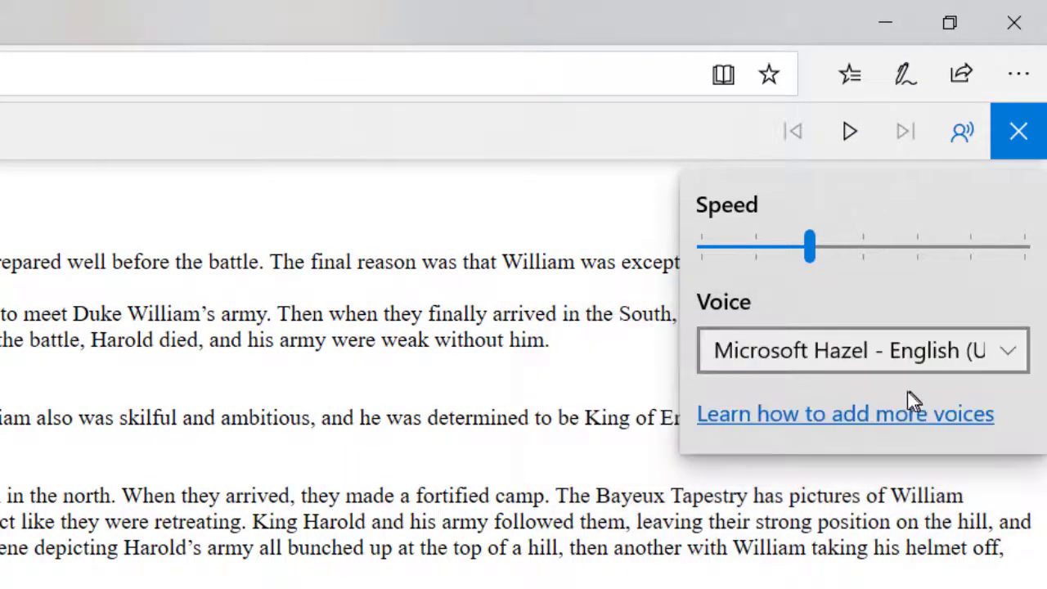
left_click_drag(810, 247, 859, 247)
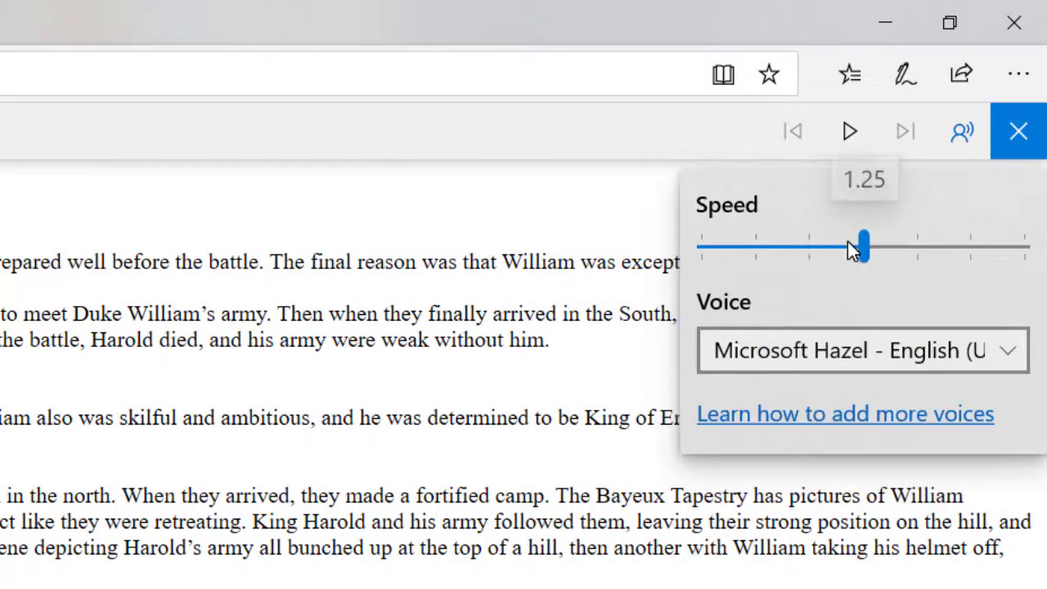
mouse_move(857, 134)
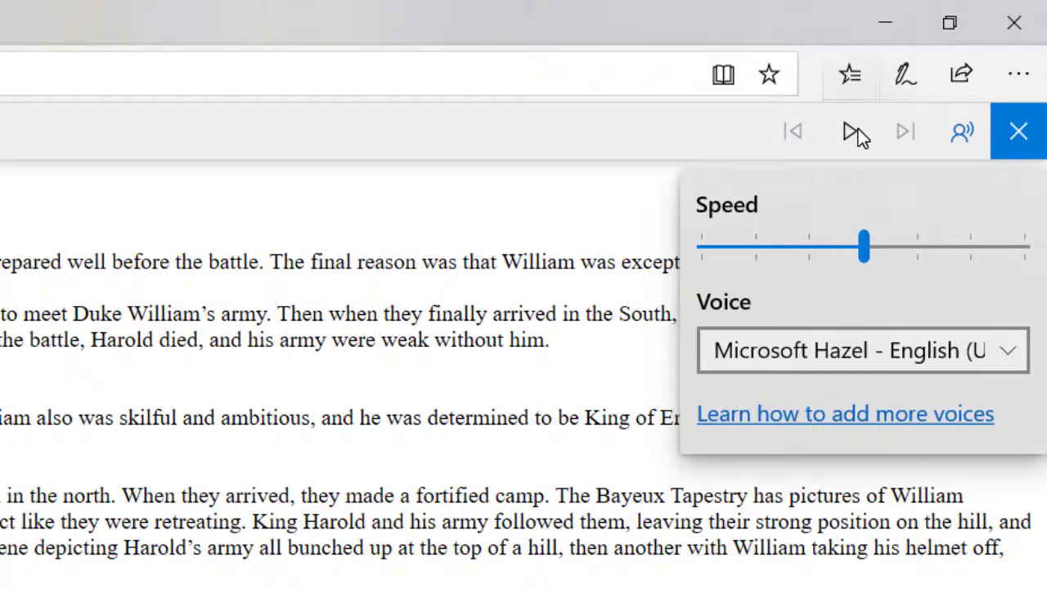
left_click(1017, 130)
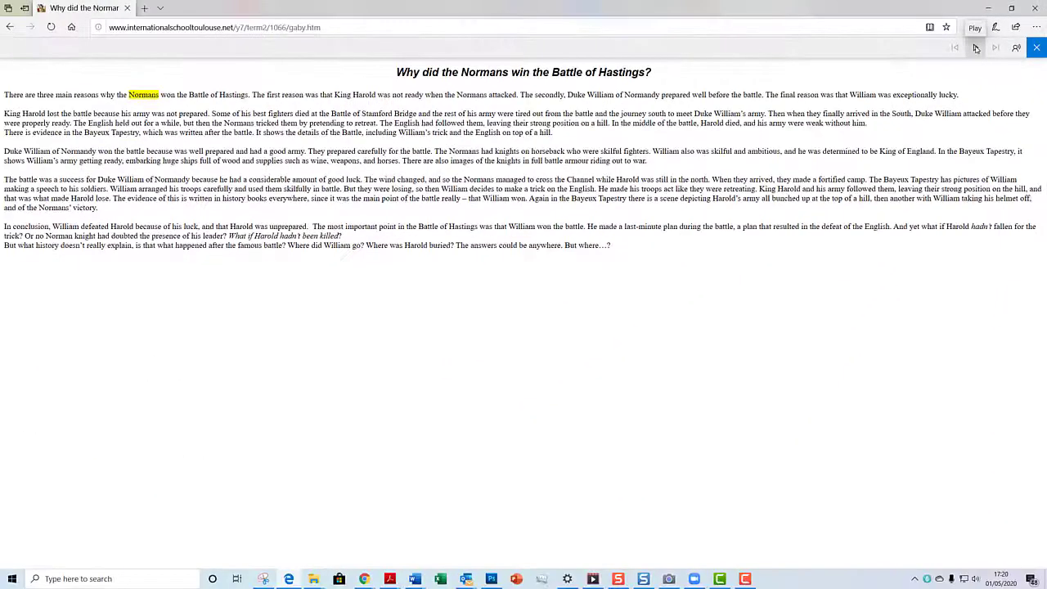
left_click(975, 46)
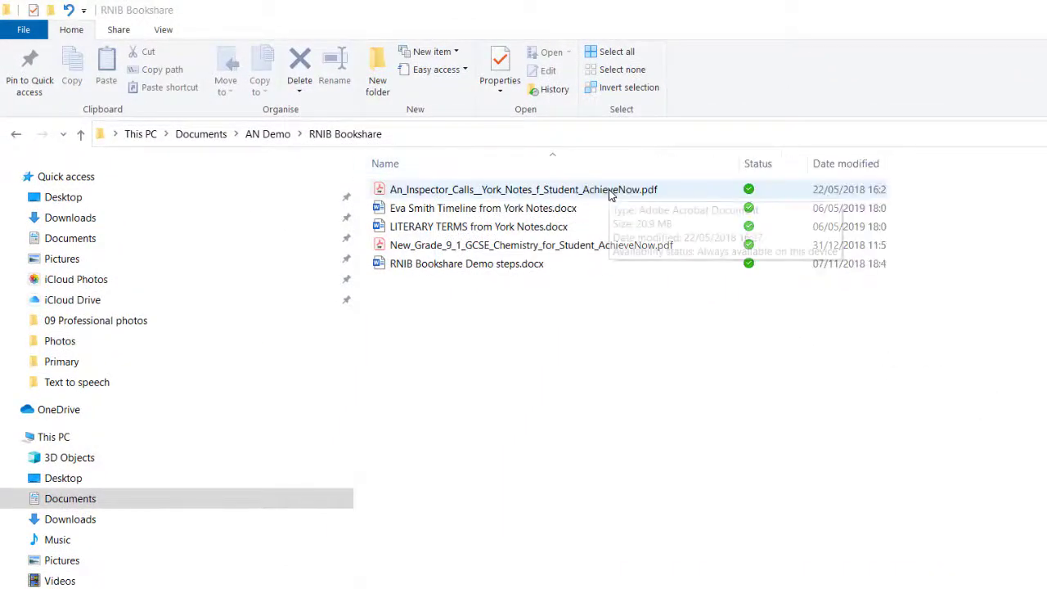
- Bring up the Open with choices for the An Inspector Calls York Notes PDF
right_click(523, 190)
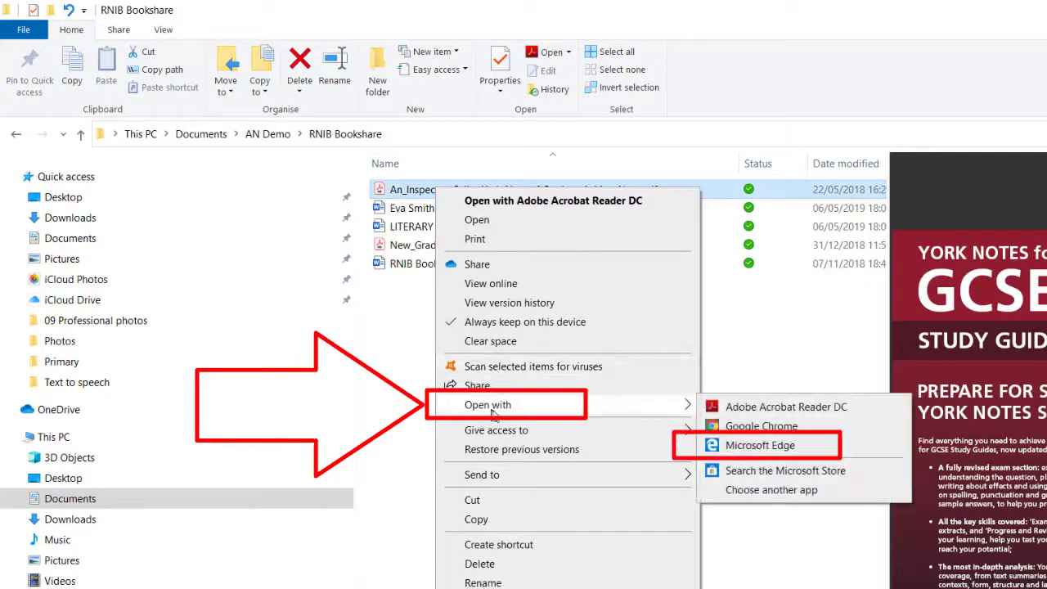
mouse_move(733, 445)
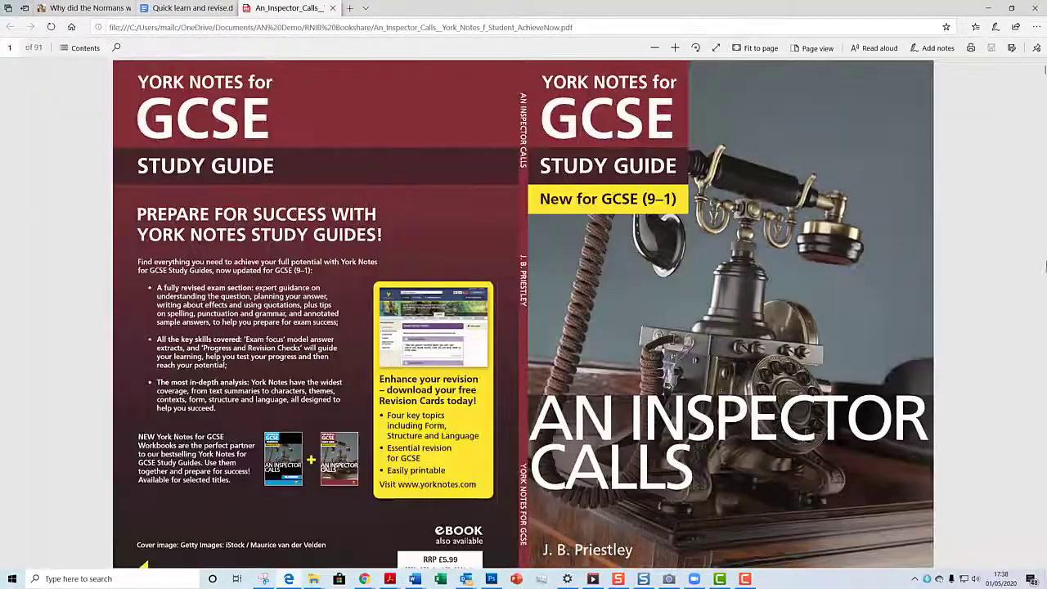
- Scroll the study guide to the Part Two: Plot and Action summary
scroll("down", 3)
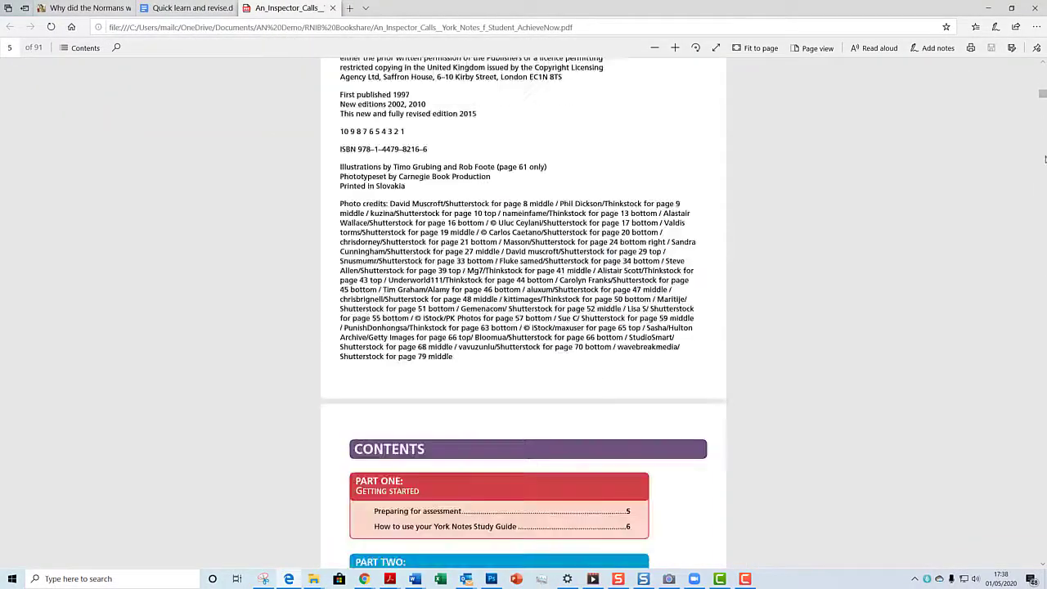
scroll("down", 3)
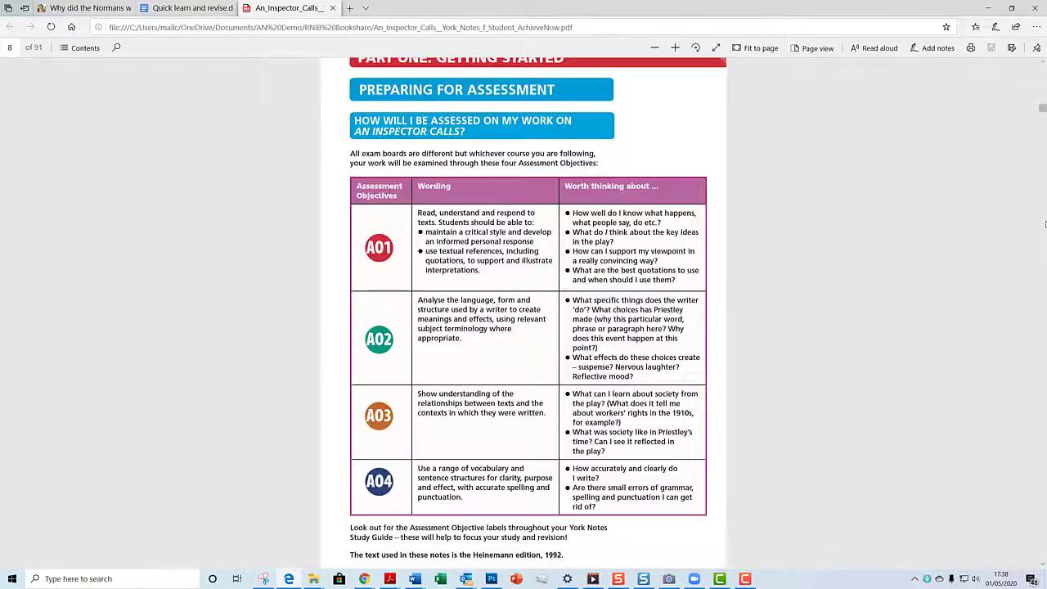
scroll("down", 3)
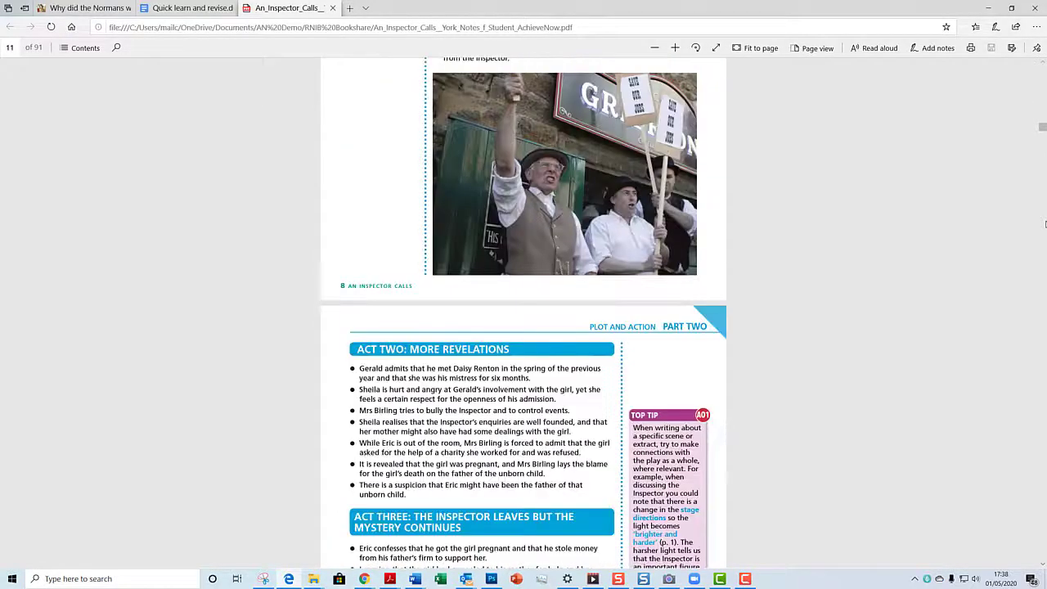
scroll("up", 3)
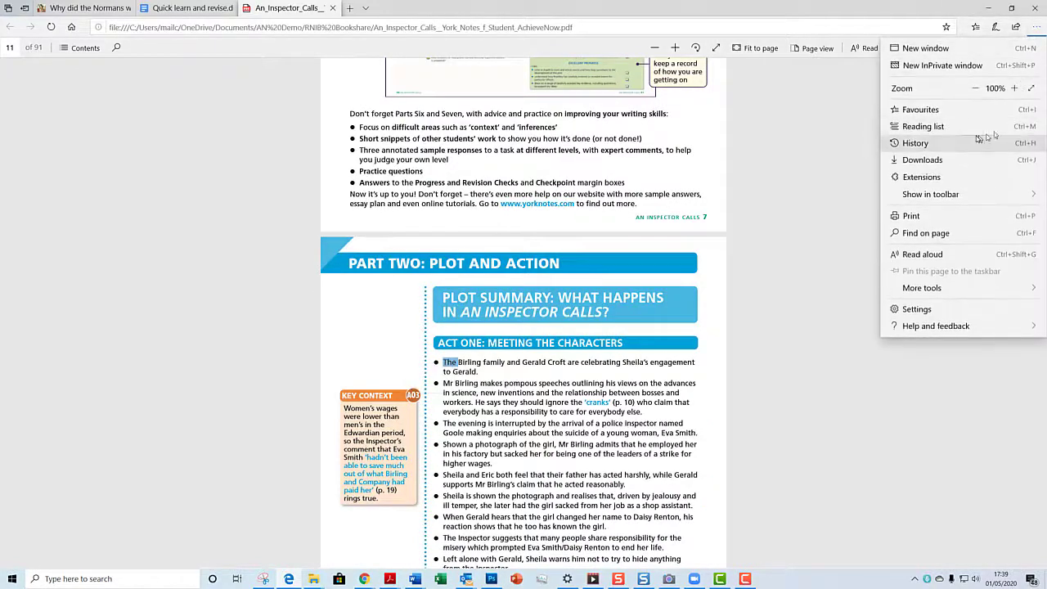
- Start Read aloud on the Act One plot summary of the York Notes guide
left_click(923, 254)
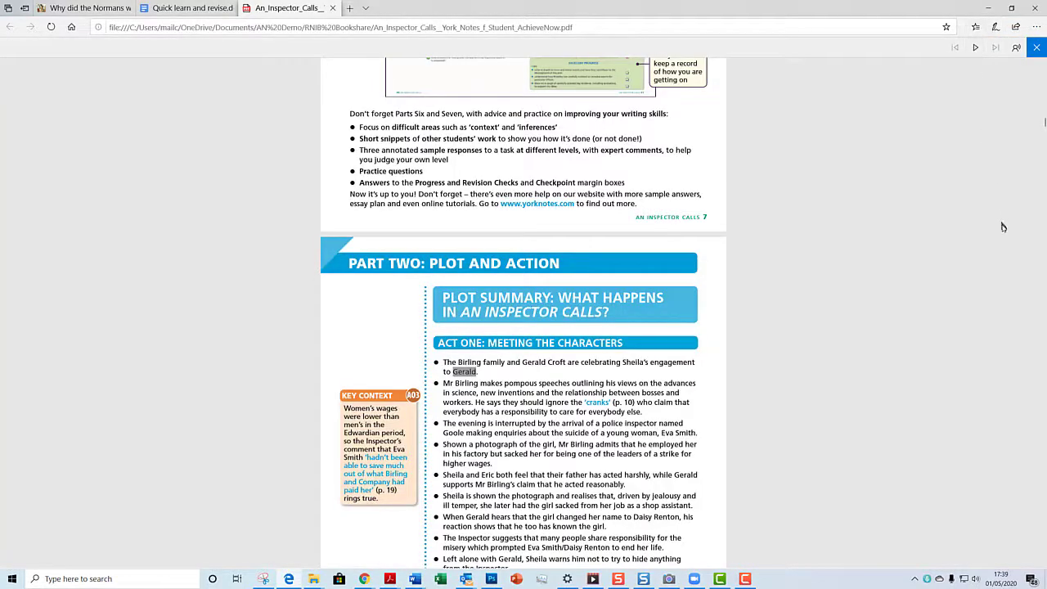
mouse_move(1011, 260)
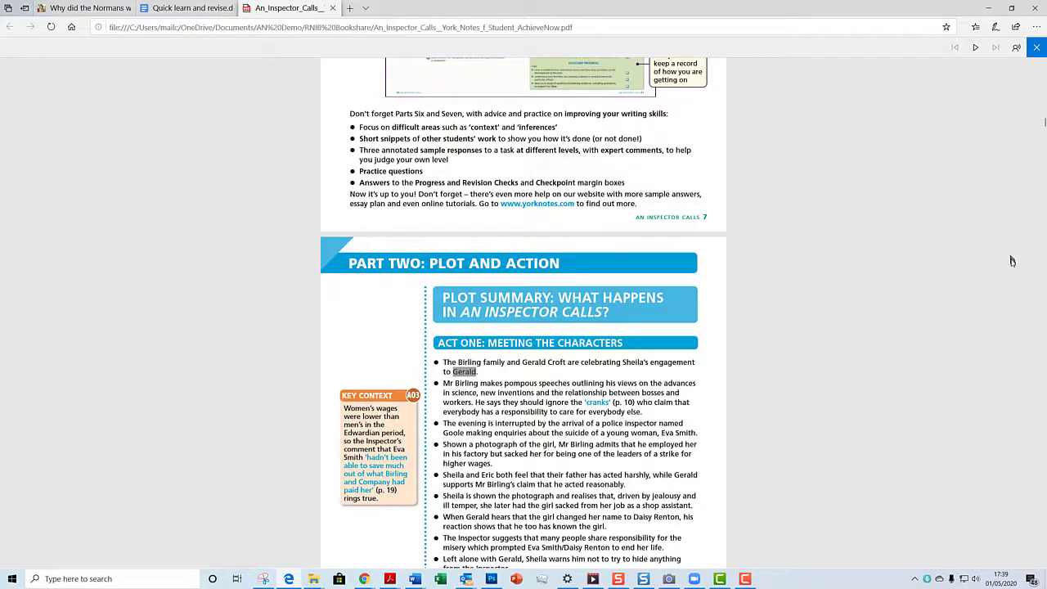